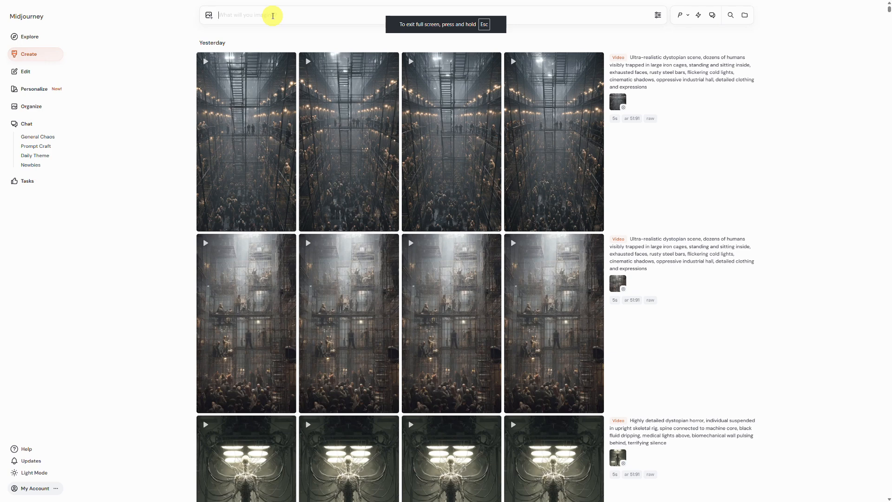
Submit a photorealistic prompt of a 20-year-old blonde model on white background at 16:9 landscape.
type("photorealistic blonde female model, 20 years old, clear white background, landscape orientation --v 7 --style raw --ar 16:9 --q 2")
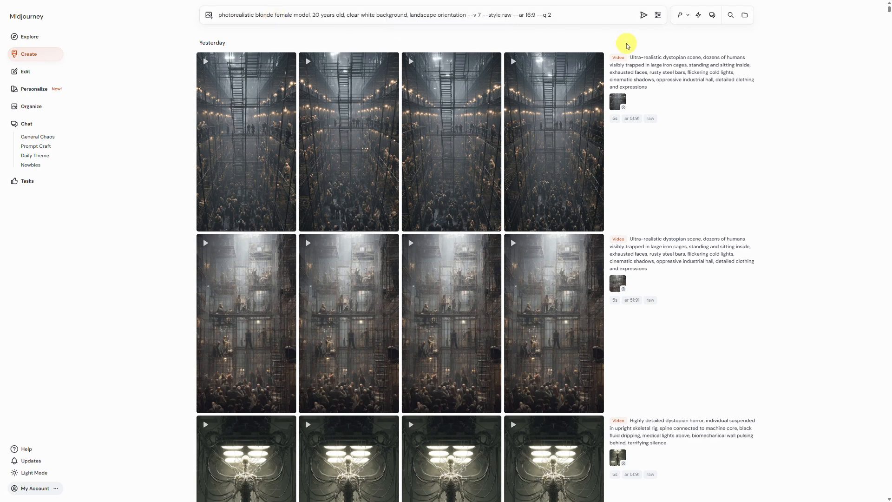
left_click(658, 15)
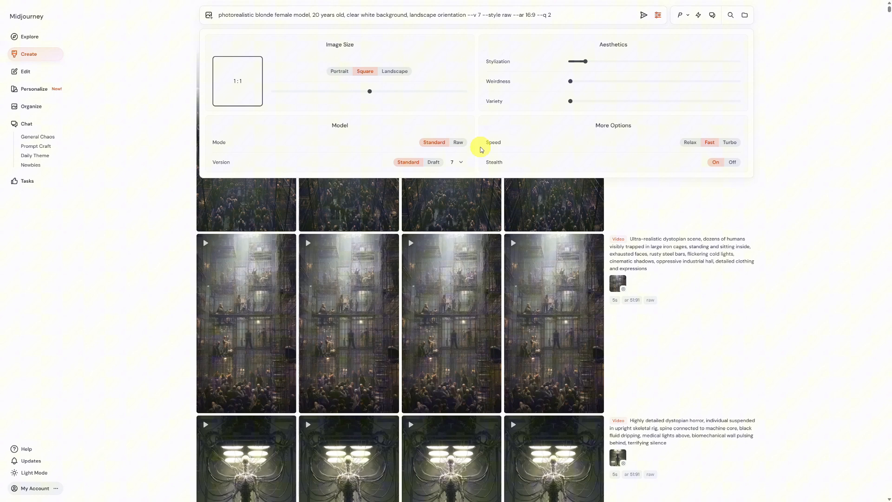
left_click(394, 71)
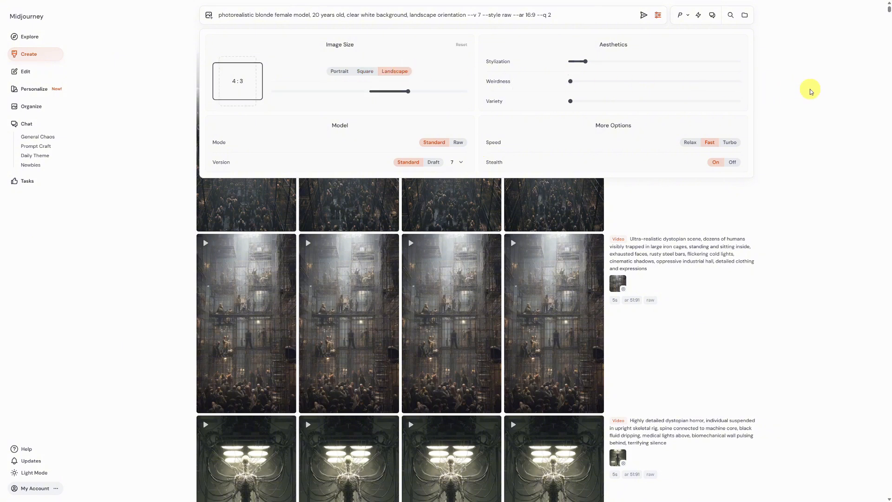
left_click_drag(407, 91, 444, 91)
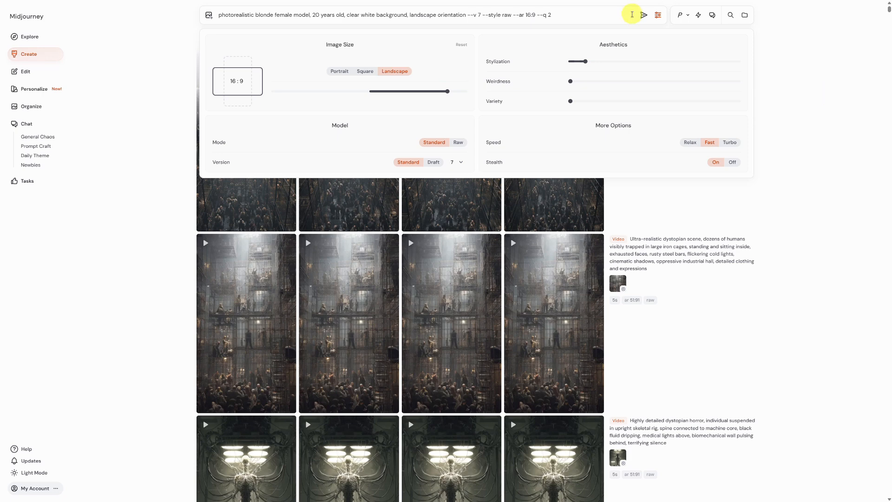
left_click(642, 15)
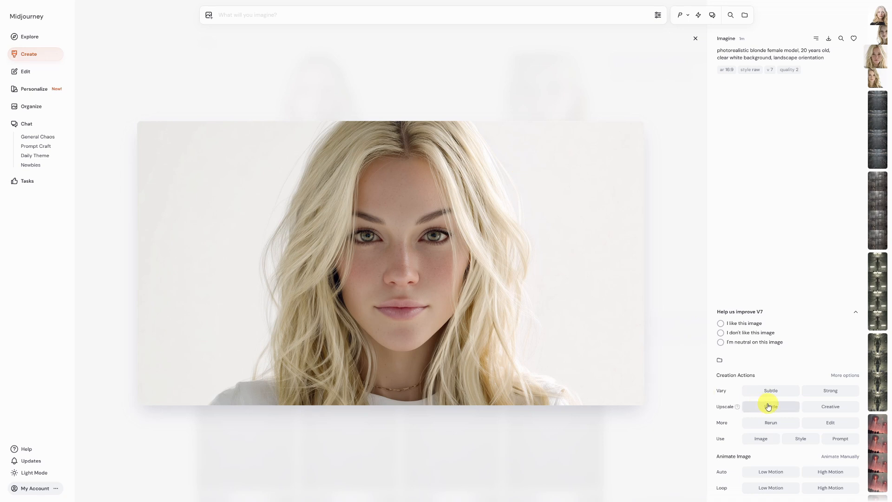
Run Upscale Subtle on the chosen portrait and return to the creations feed.
left_click(770, 406)
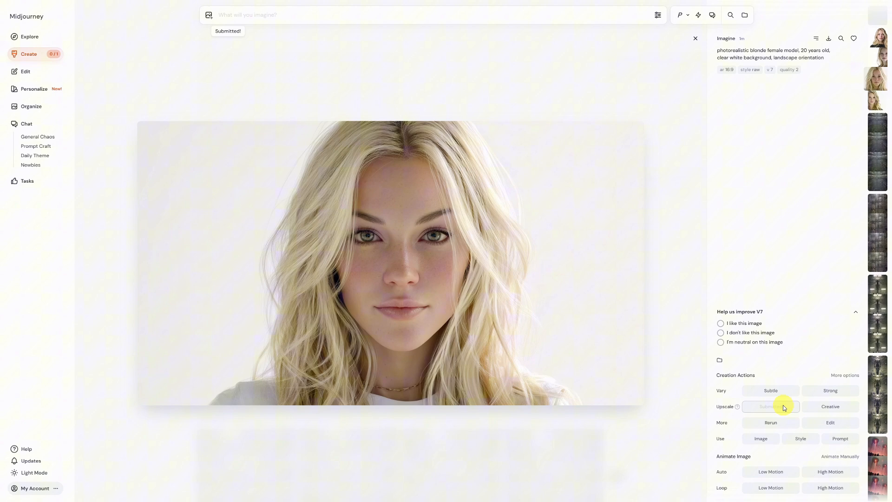
left_click(694, 38)
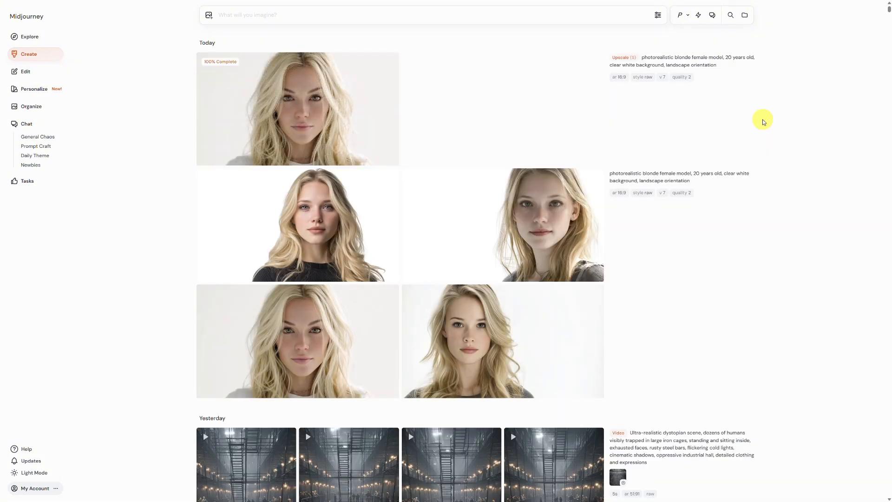
mouse_move(315, 89)
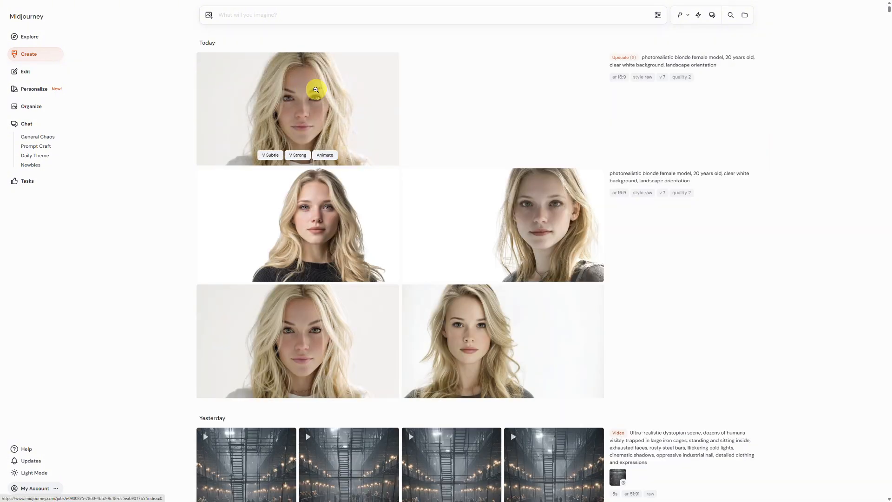
Animate the upscaled portrait with Auto Low Motion into a 5-second clip.
left_click(297, 108)
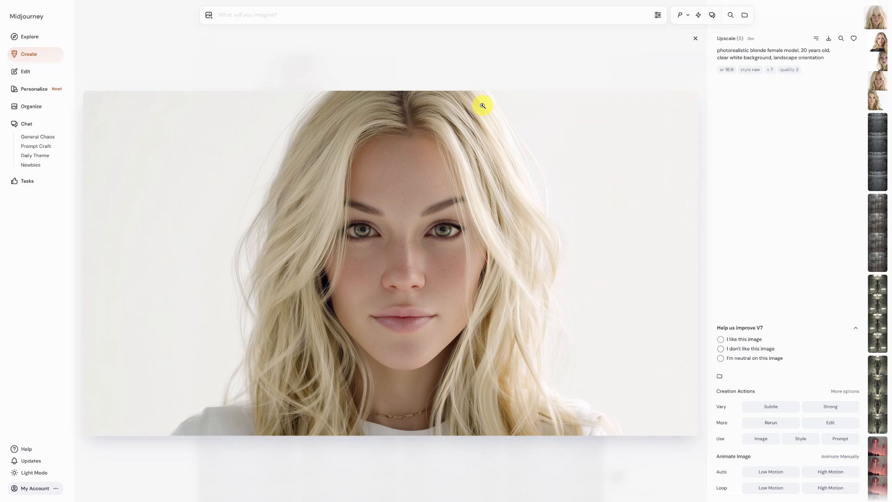
mouse_move(747, 454)
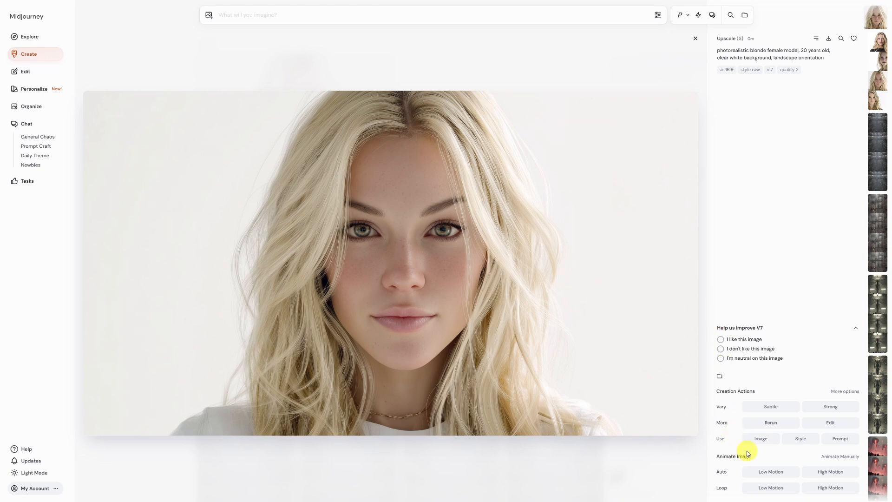
mouse_move(740, 472)
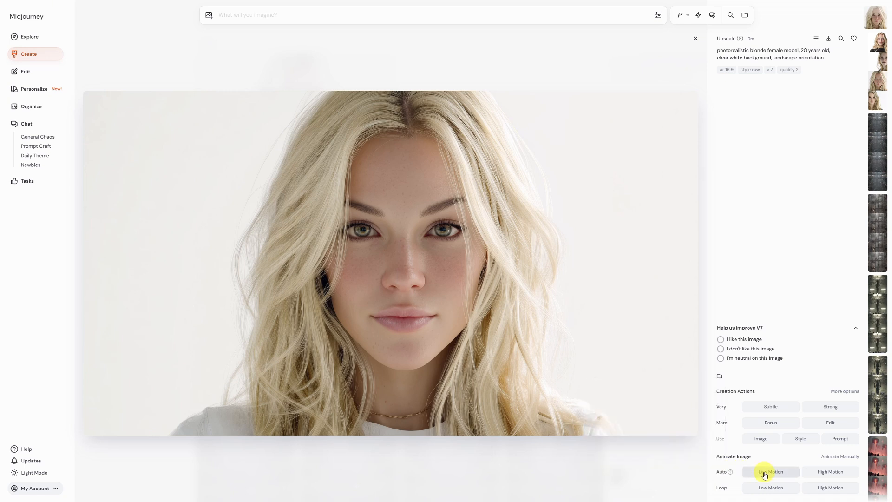
left_click(770, 471)
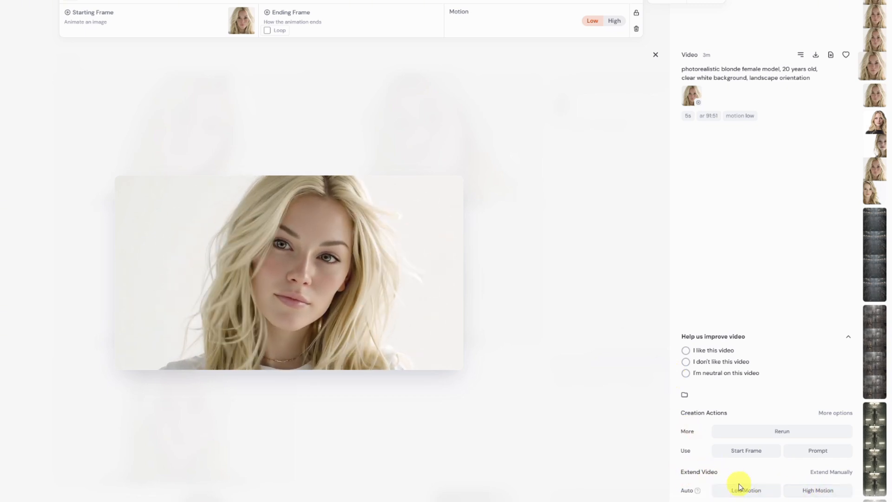
left_click(746, 490)
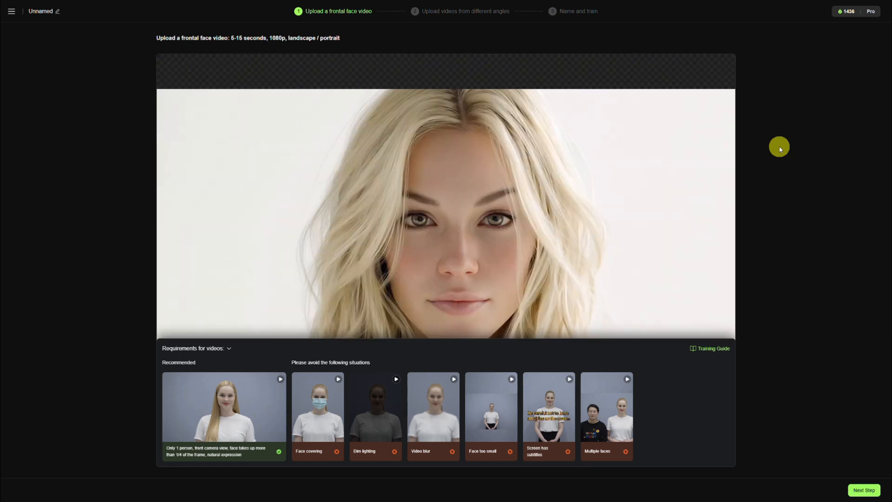
Upload the blonde model's frontal face video to step 1 of the face model wizard.
left_click(863, 489)
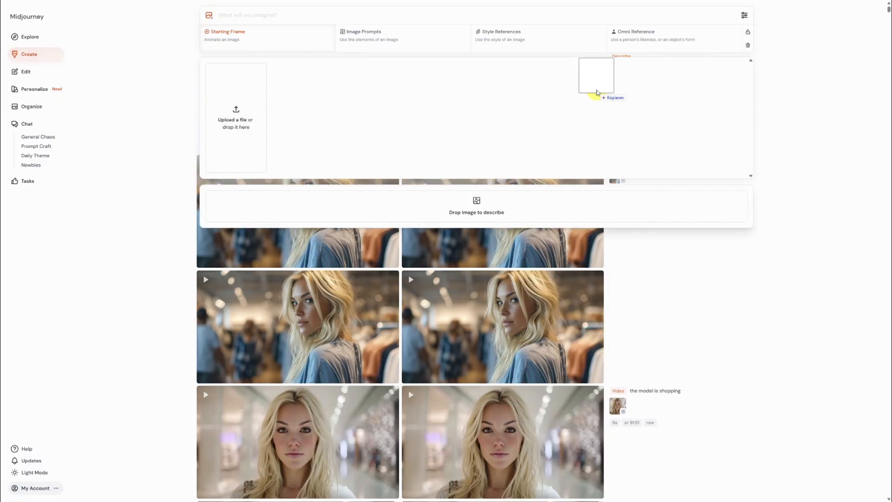
Attach the blonde portrait as Omni Reference for a raw-mode 16:9 hand-movement prompt.
left_click_drag(597, 80, 677, 34)
type("model makes large hand movements, white background")
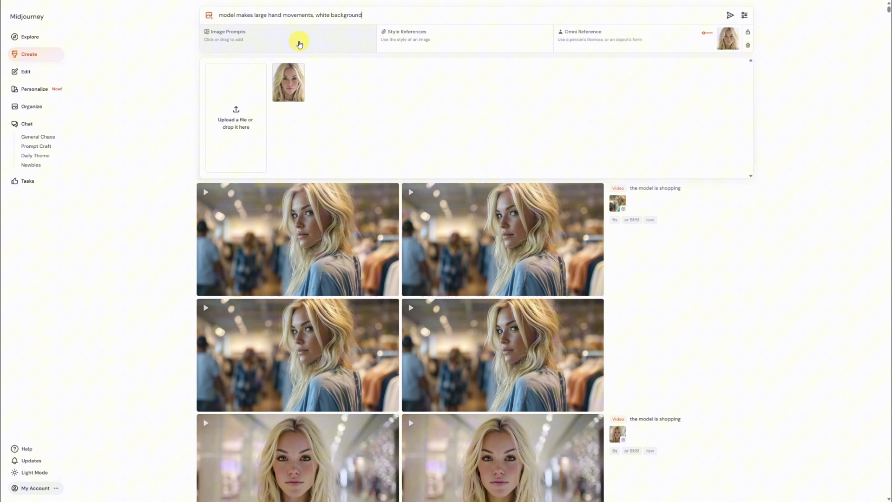
left_click(743, 15)
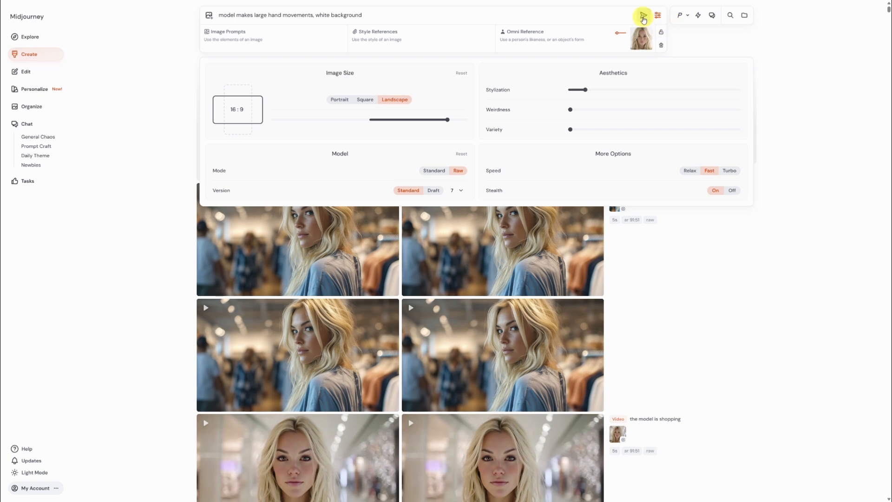
Submit reference-based prompts: large hand movements, 'model combs hair' and 'model speaks' on white background.
left_click(641, 16)
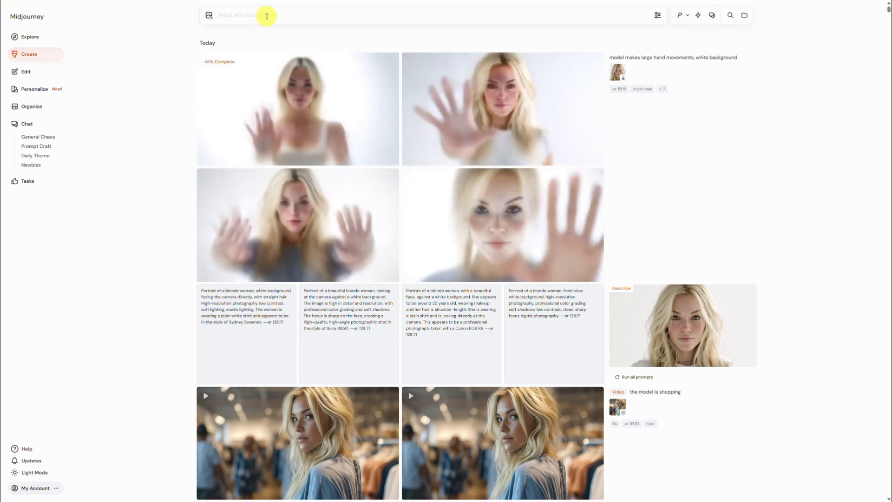
type("model combs hair, white background")
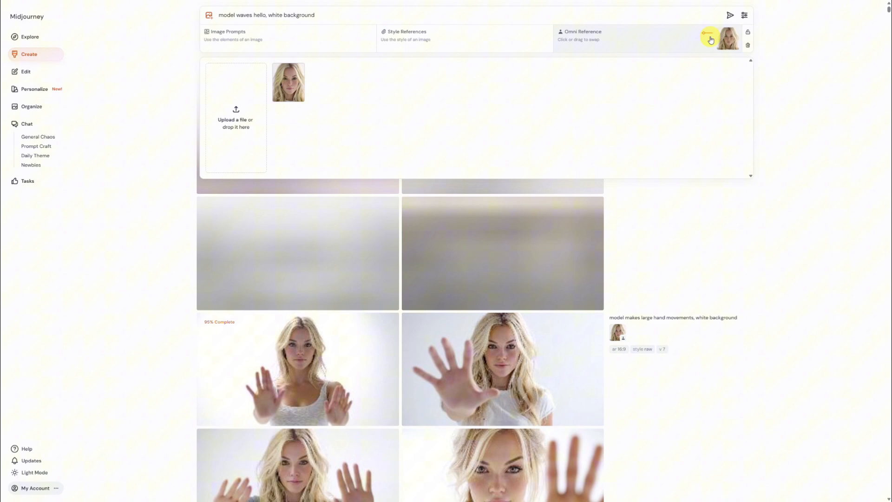
left_click(730, 15)
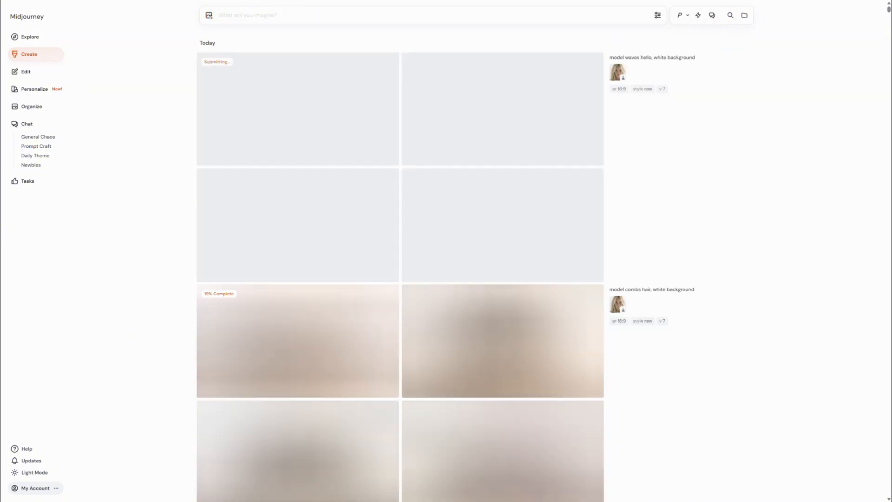
left_click(689, 42)
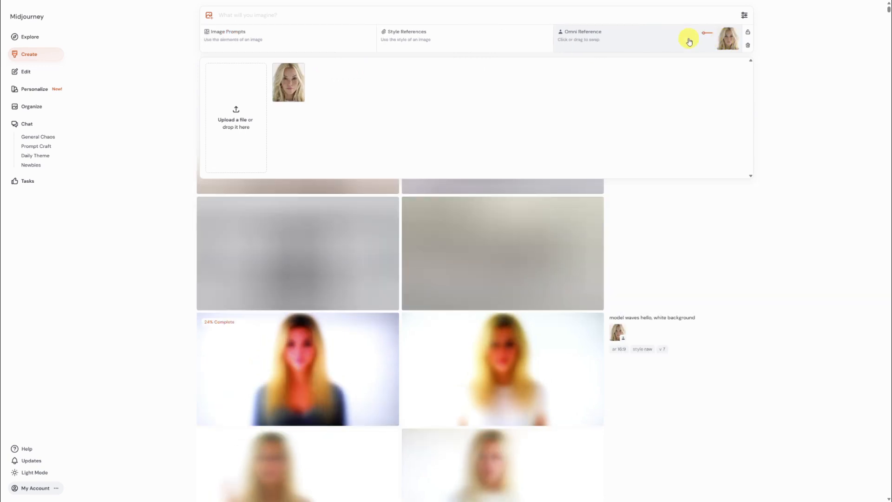
type("model speaks, white background")
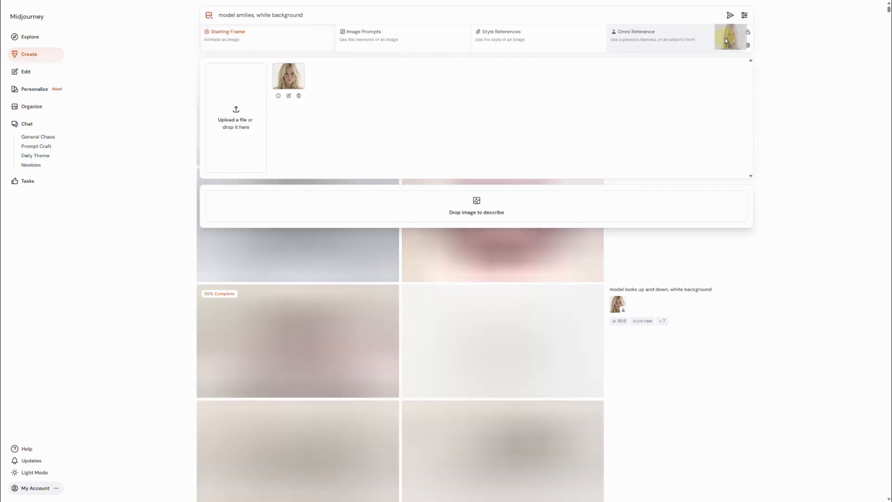
left_click(730, 16)
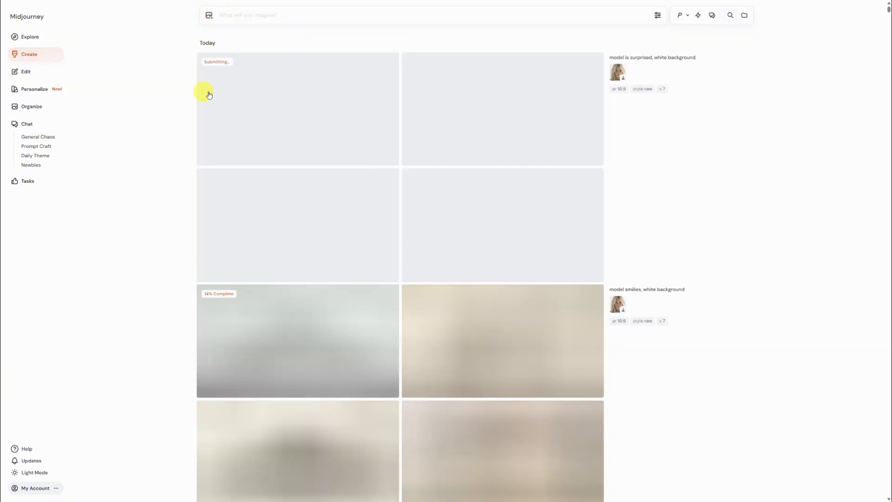
Submit the 'model is sad' and 'model walks' prompts with the reference portrait attached.
left_click(743, 14)
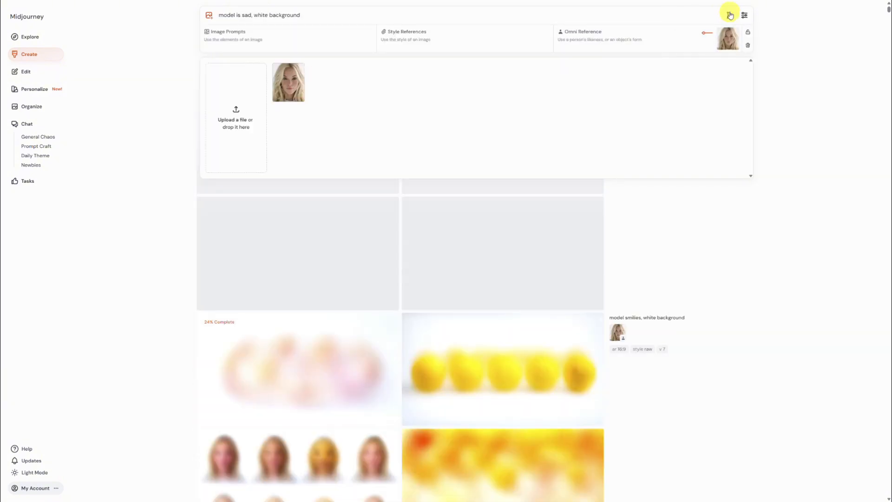
left_click(730, 14)
type("walk")
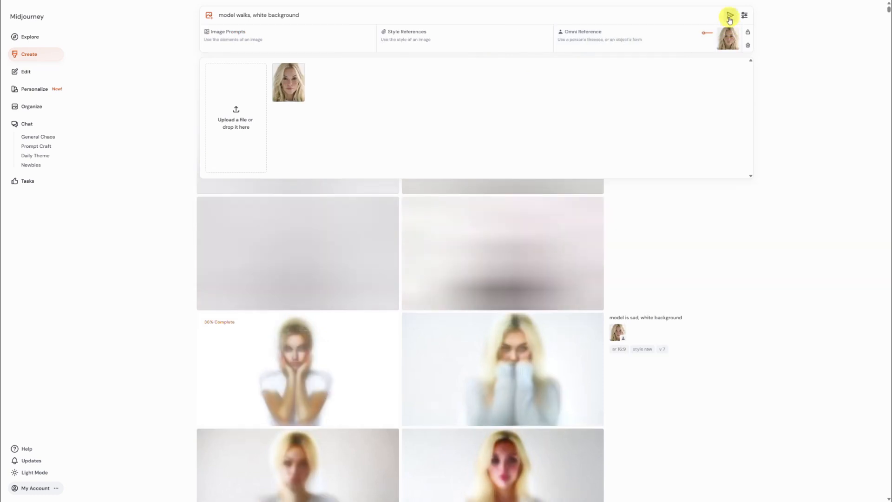
left_click(730, 15)
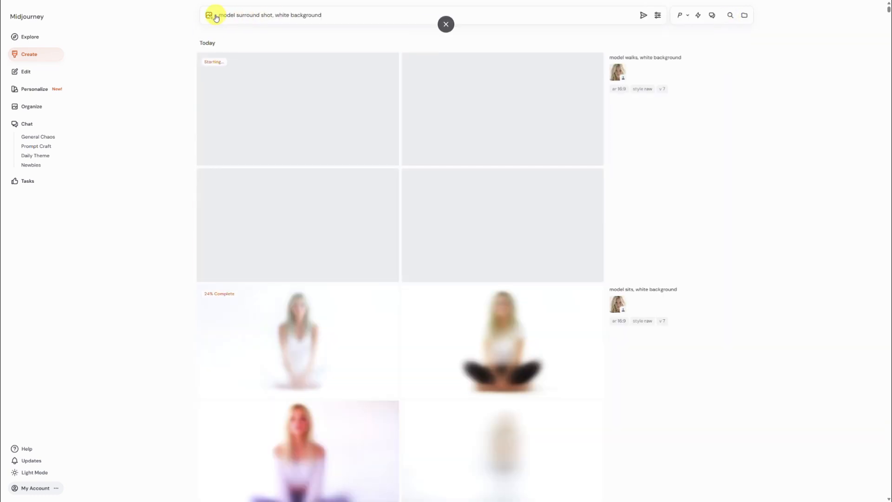
left_click(209, 16)
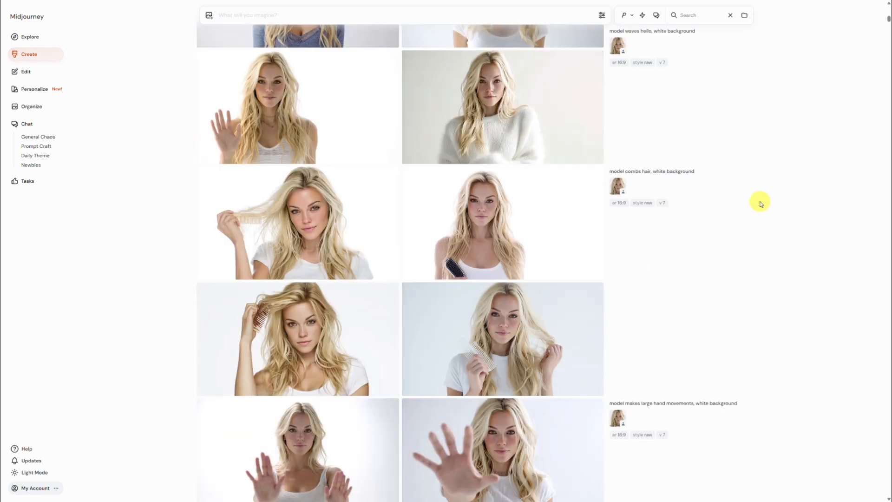
scroll("down", 3)
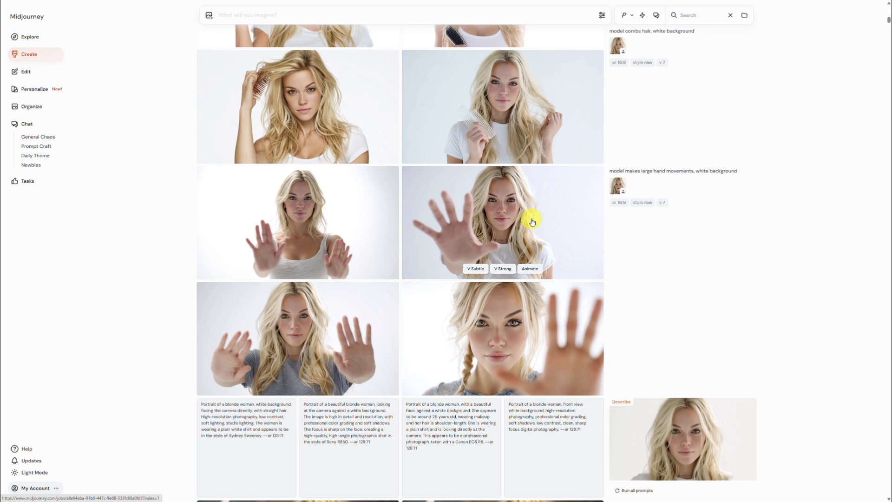
mouse_move(529, 268)
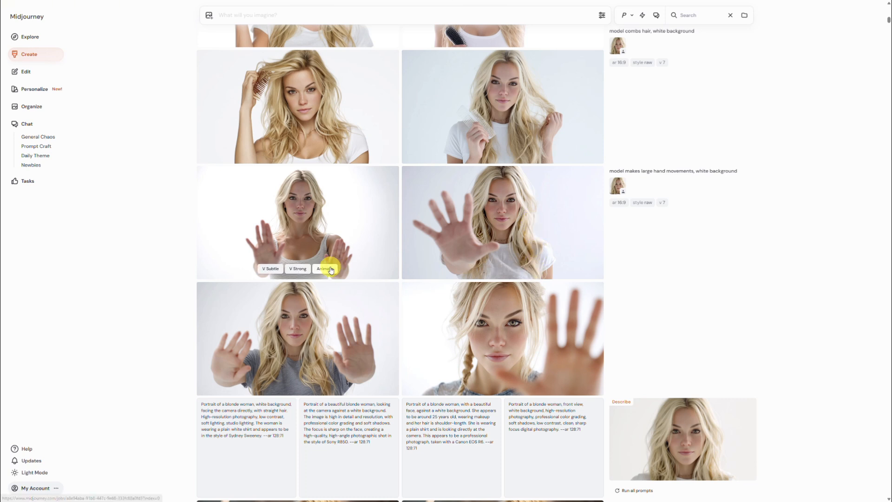
Animate the pose stills into short videos, download them and close the video viewer.
scroll("down", 3)
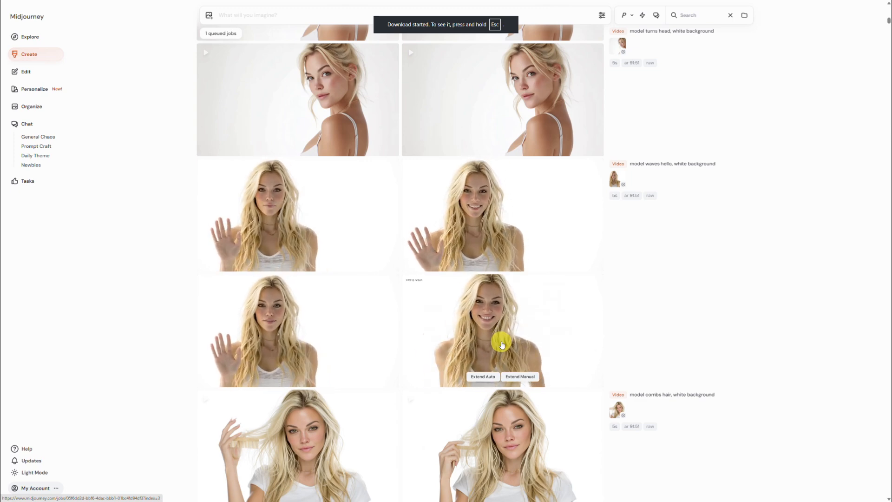
scroll("down", 3)
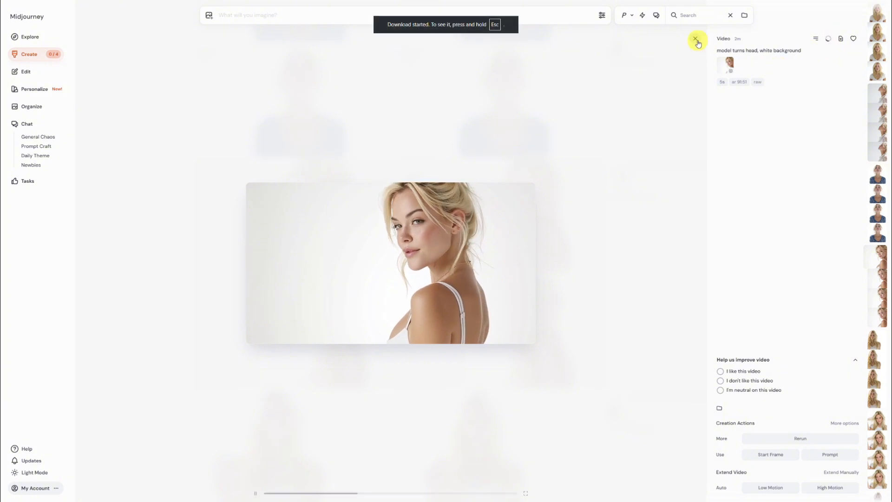
left_click(695, 40)
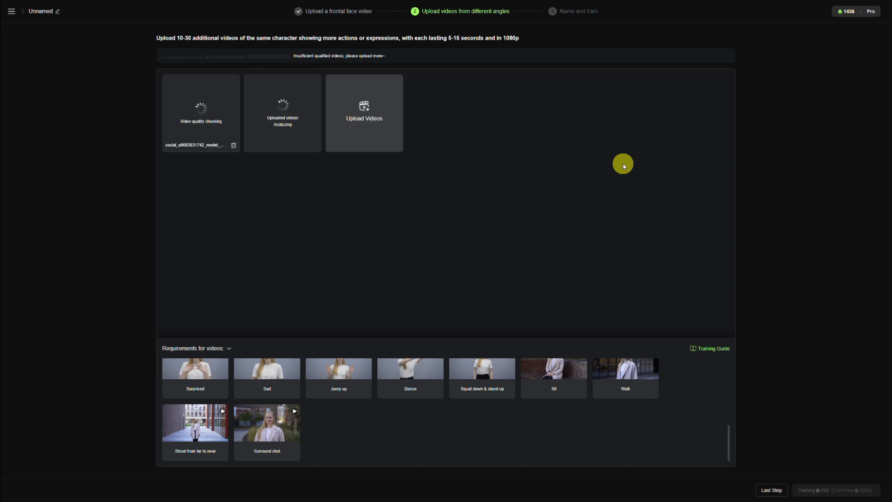
Upload the downloaded Midjourney pose clips to the multi-angle videos step.
left_click(364, 112)
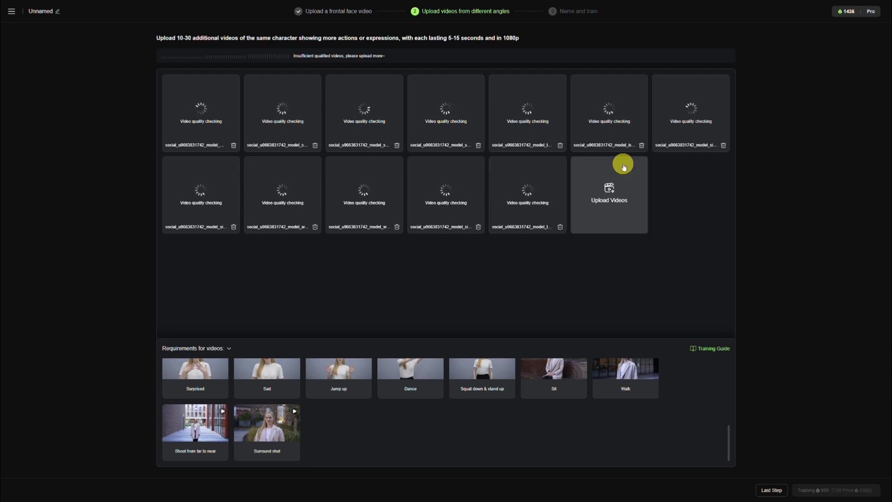
left_click(608, 194)
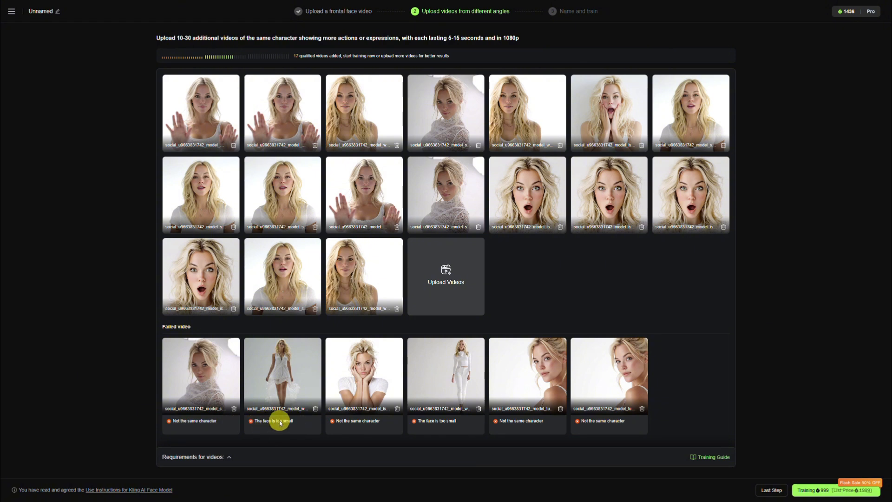
mouse_move(467, 357)
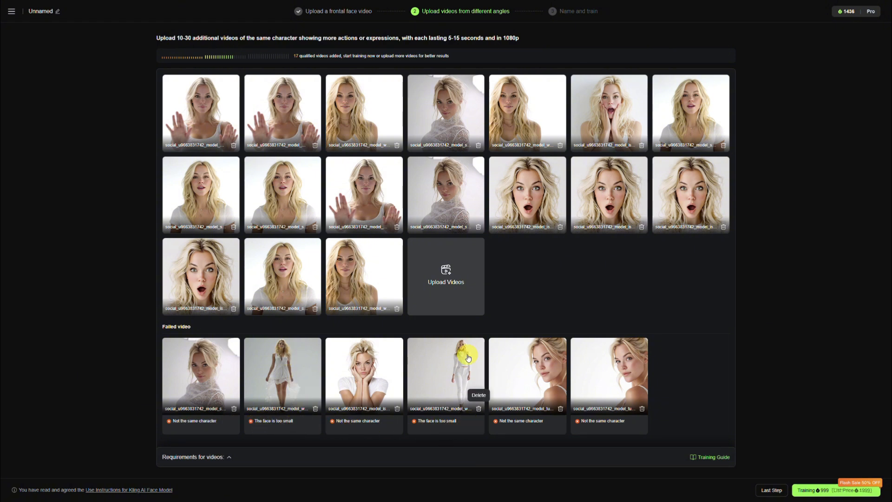
mouse_move(669, 332)
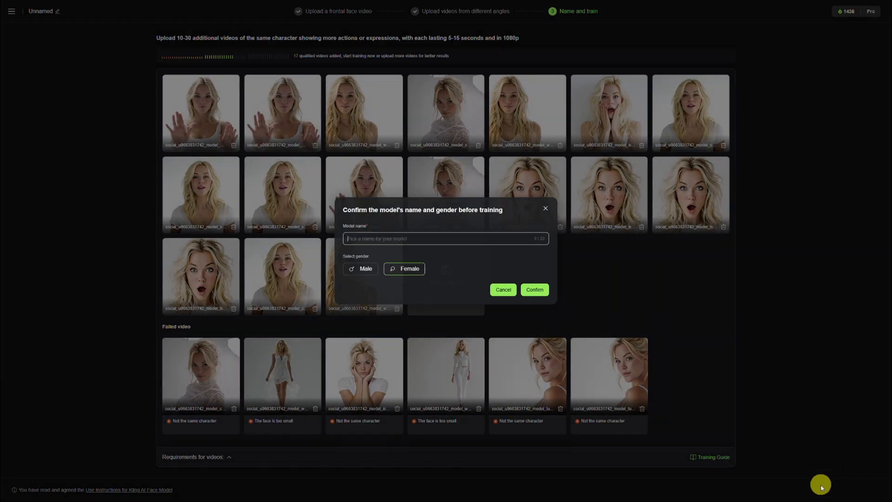
mouse_move(471, 250)
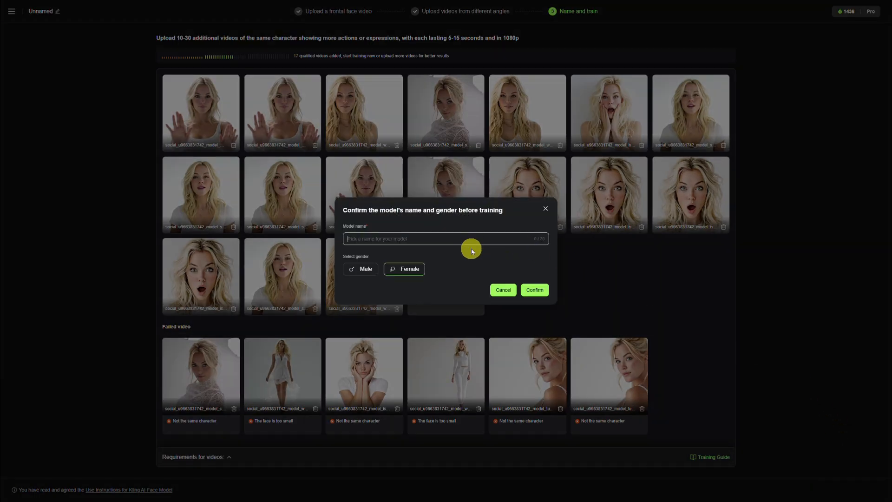
Name the female face model 'Anna' and confirm to start training.
type("Anna")
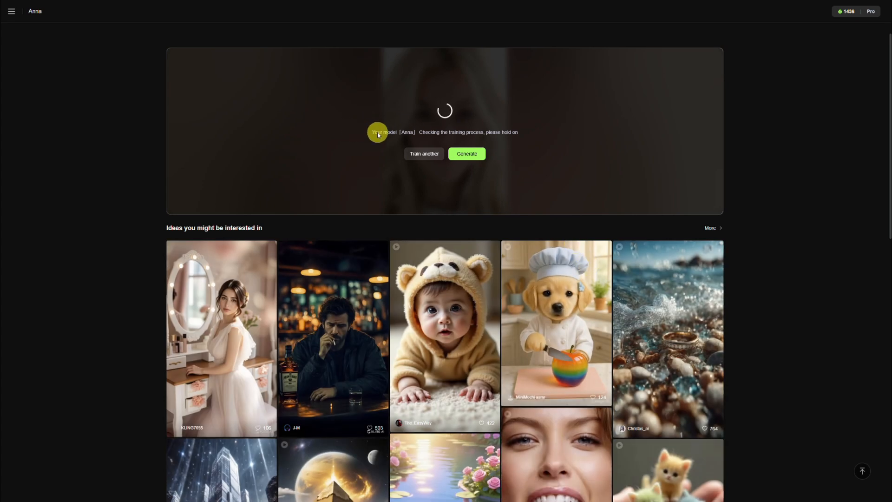
mouse_move(529, 133)
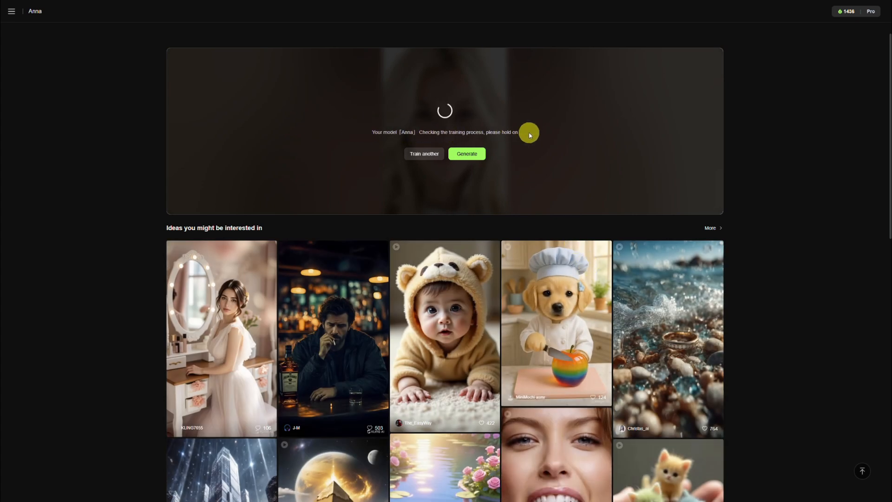
Load the trained Anna face model from Assets > Models as the video face reference.
left_click(28, 72)
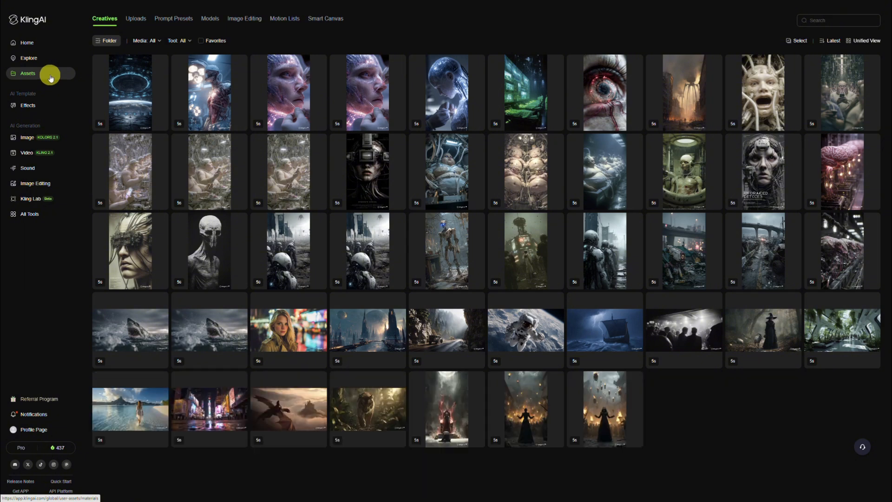
mouse_move(209, 19)
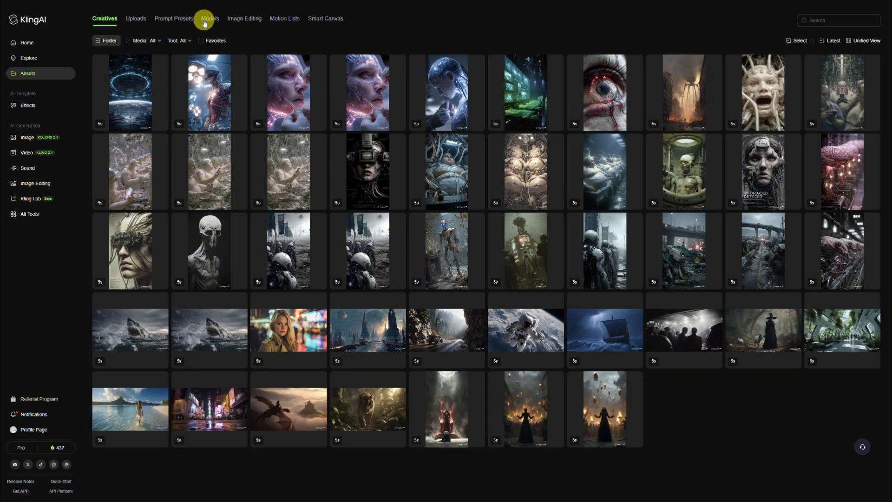
left_click(209, 19)
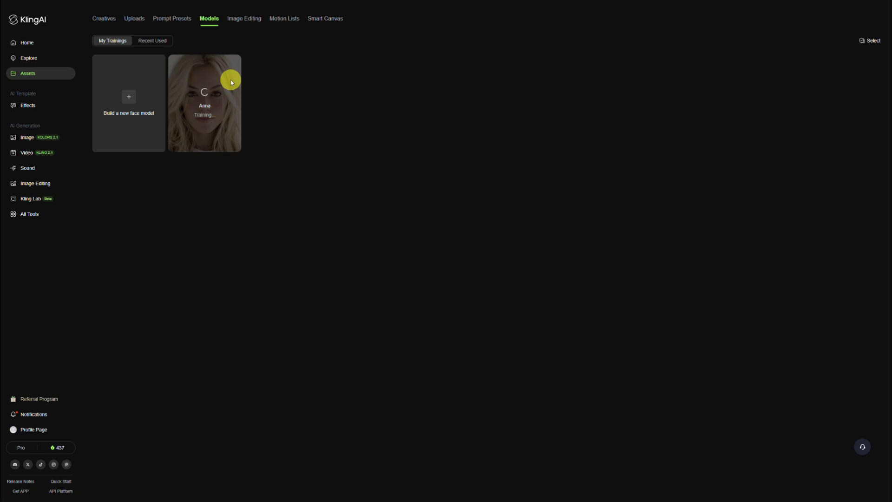
mouse_move(242, 128)
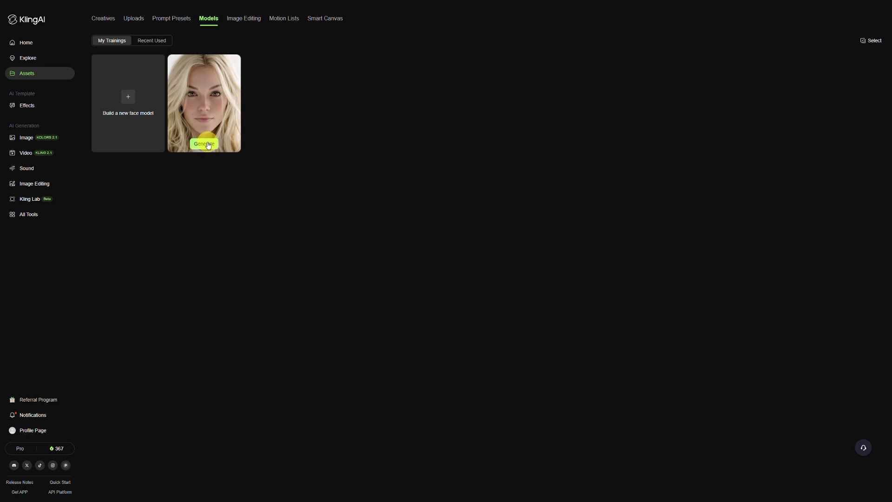
mouse_move(204, 108)
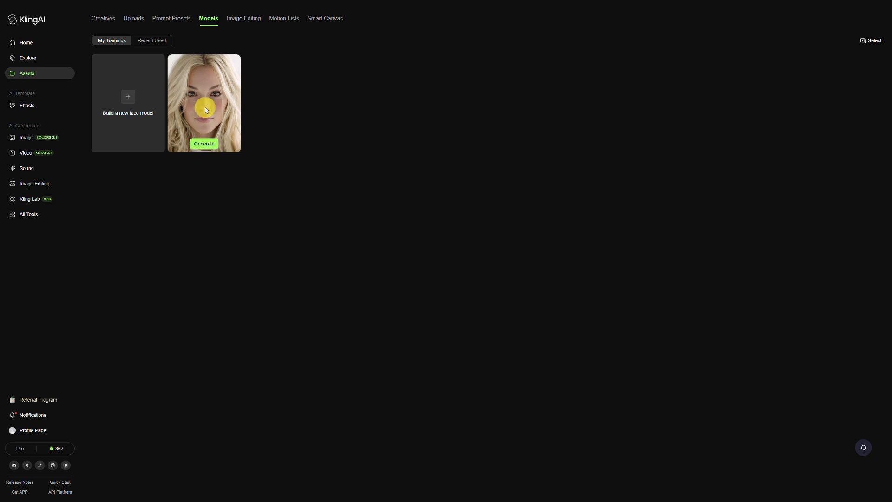
left_click(203, 102)
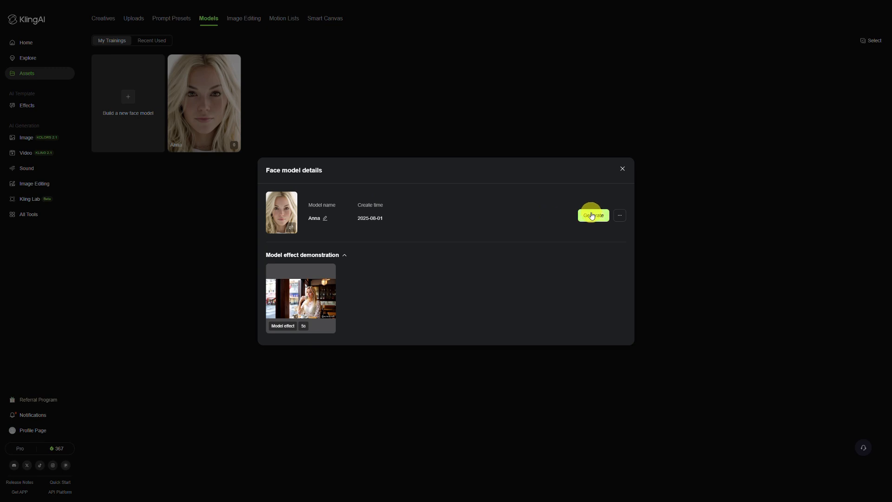
left_click(592, 215)
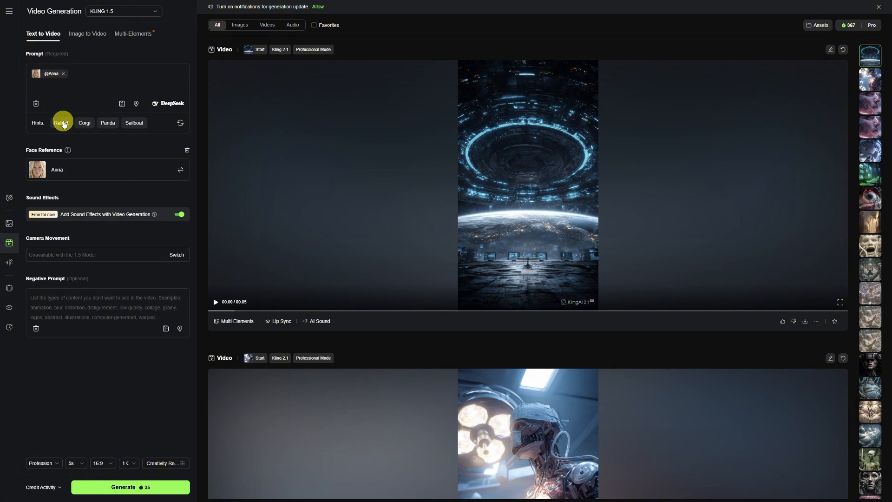
mouse_move(67, 150)
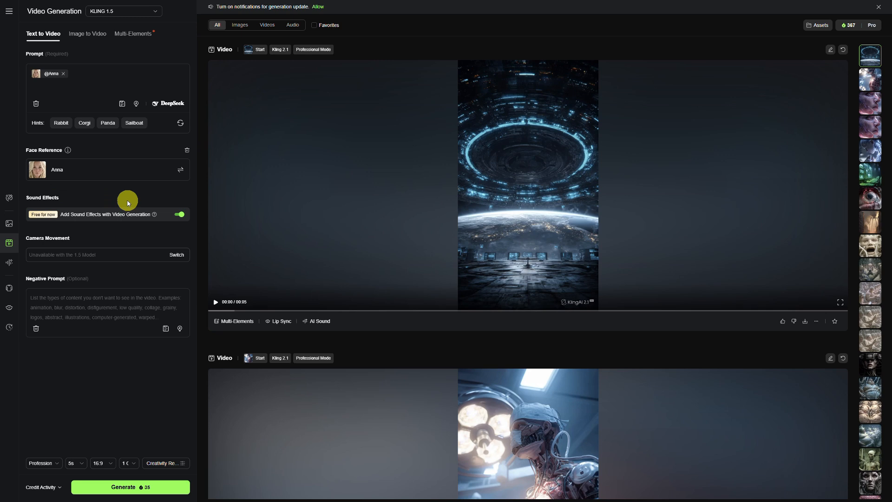
left_click(179, 215)
type(" is shopping in New Y")
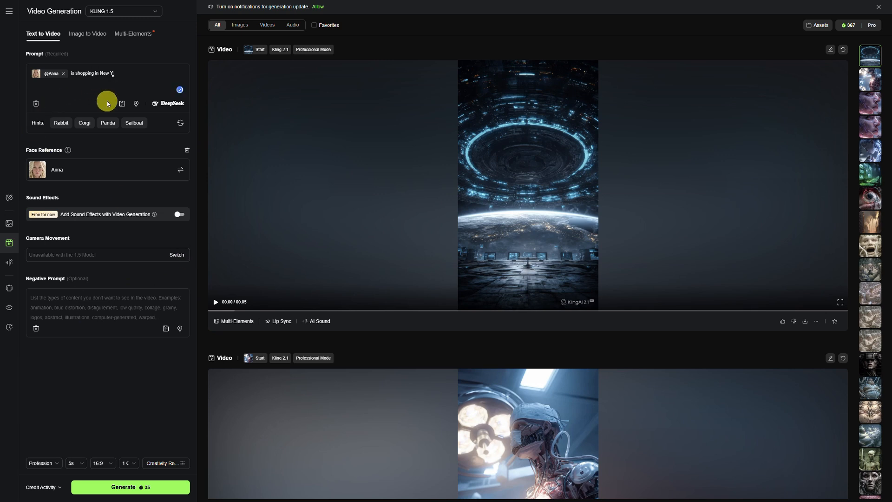
type("ork")
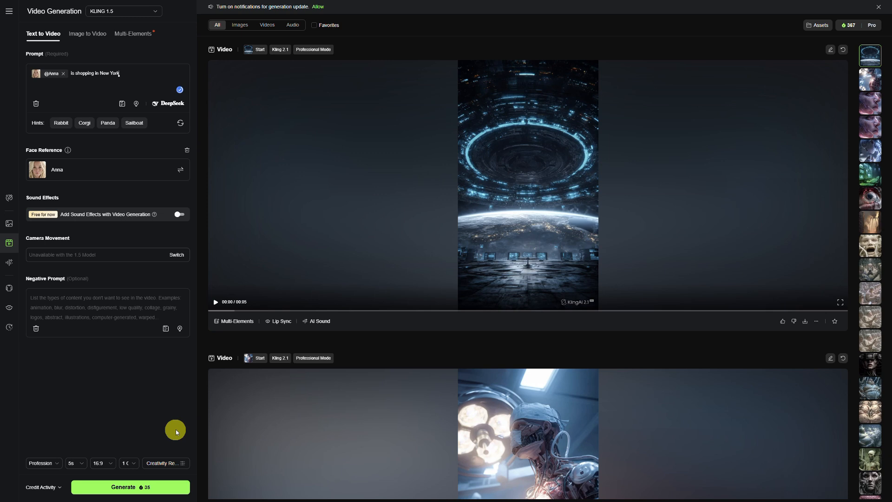
left_click(130, 485)
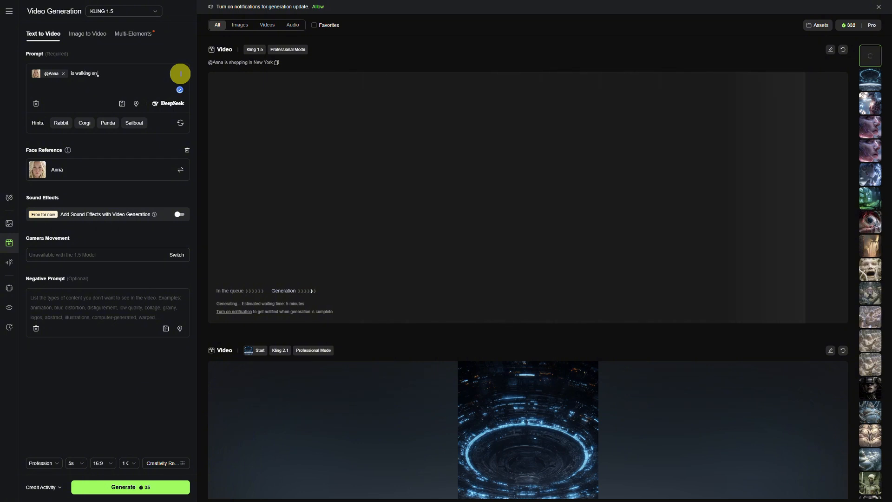
type("the beach")
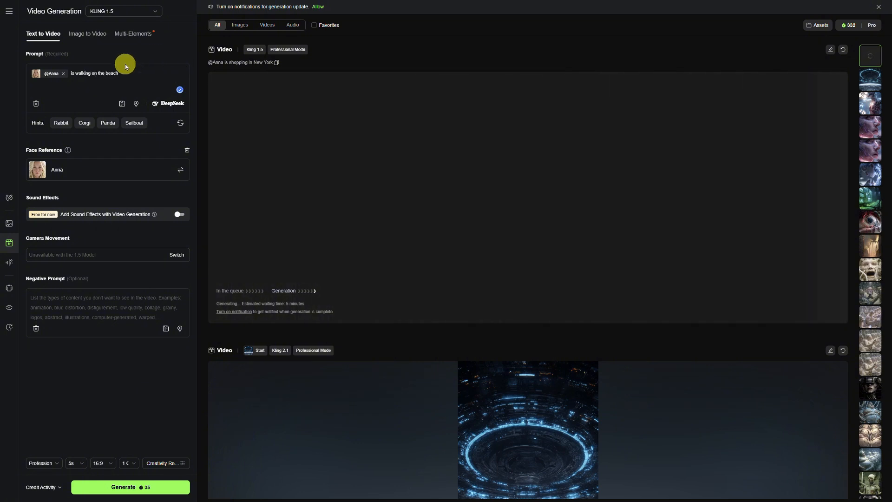
mouse_move(67, 171)
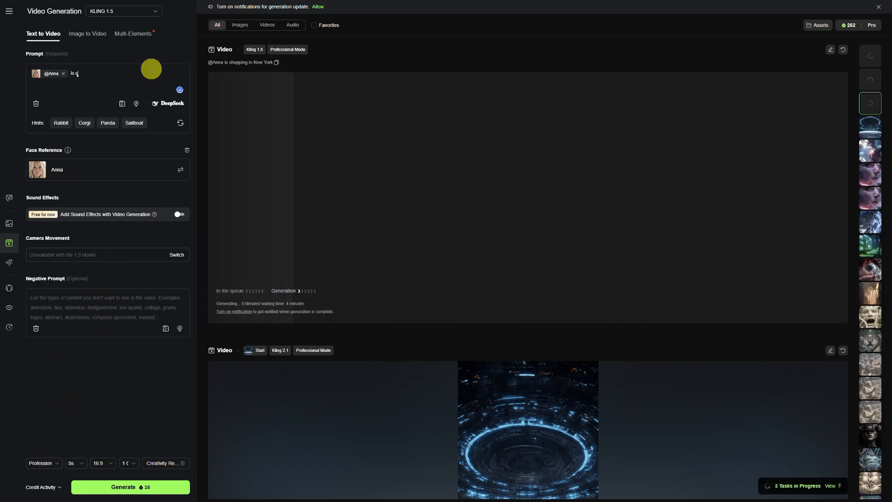
type("i")
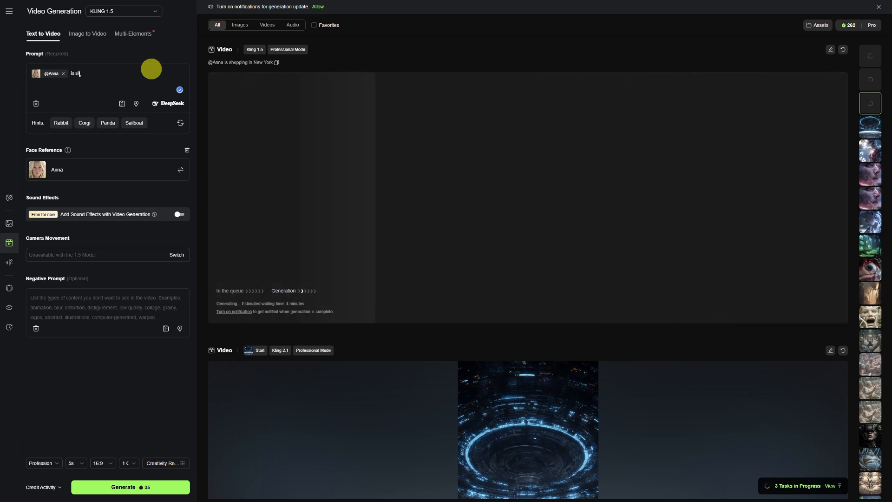